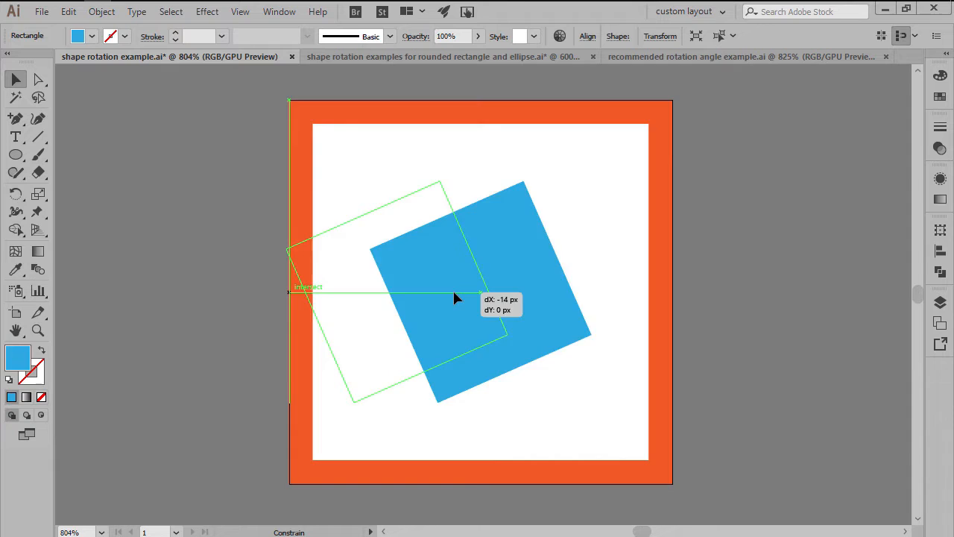
- Drag slightly in the finished project preview showing the planet, radar and rocket icons
drag(456, 298, 480, 291)
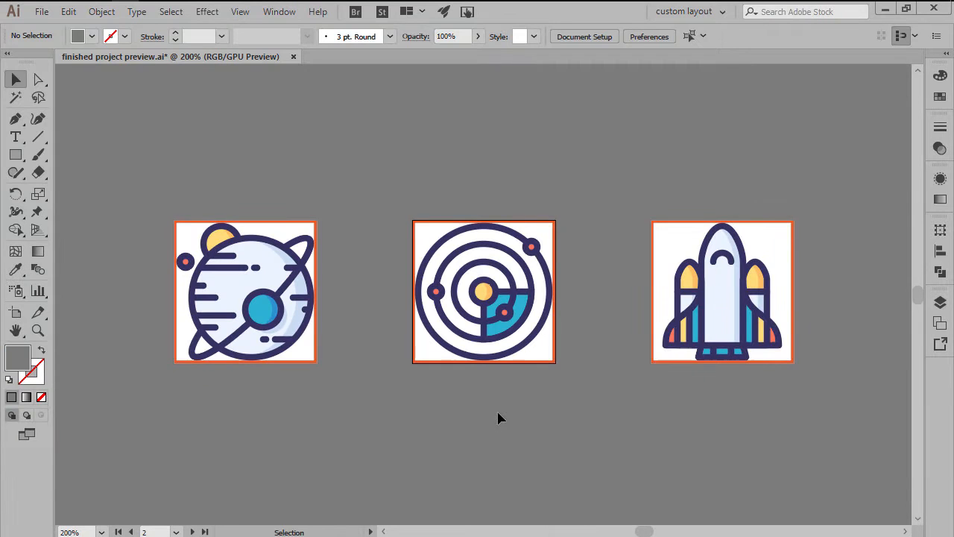
mouse_move(527, 433)
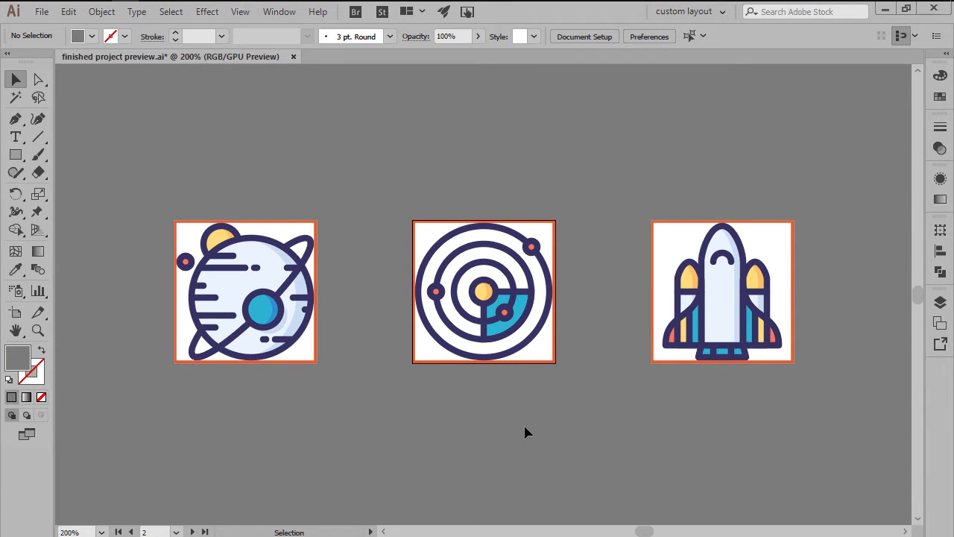